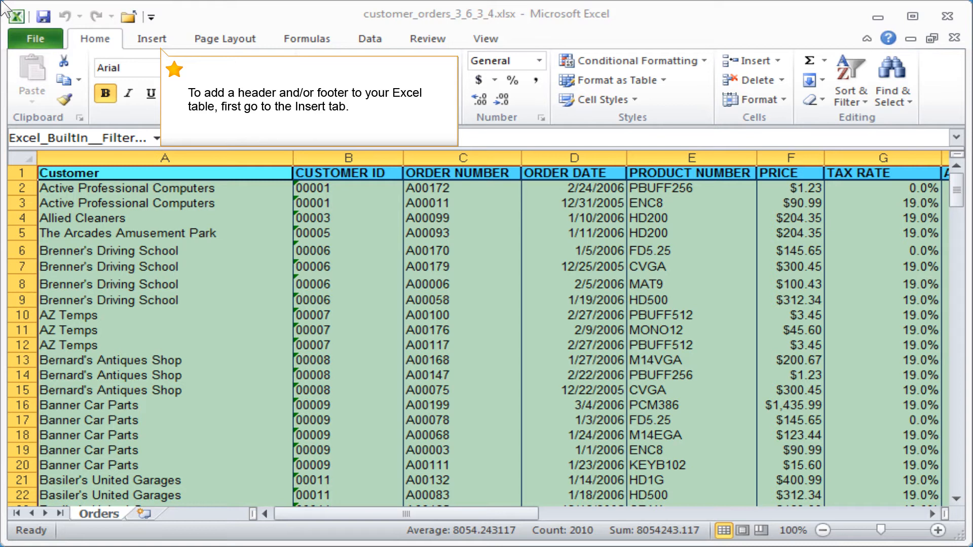
Open the page header for editing via Insert > Header & Footer
left_click(151, 38)
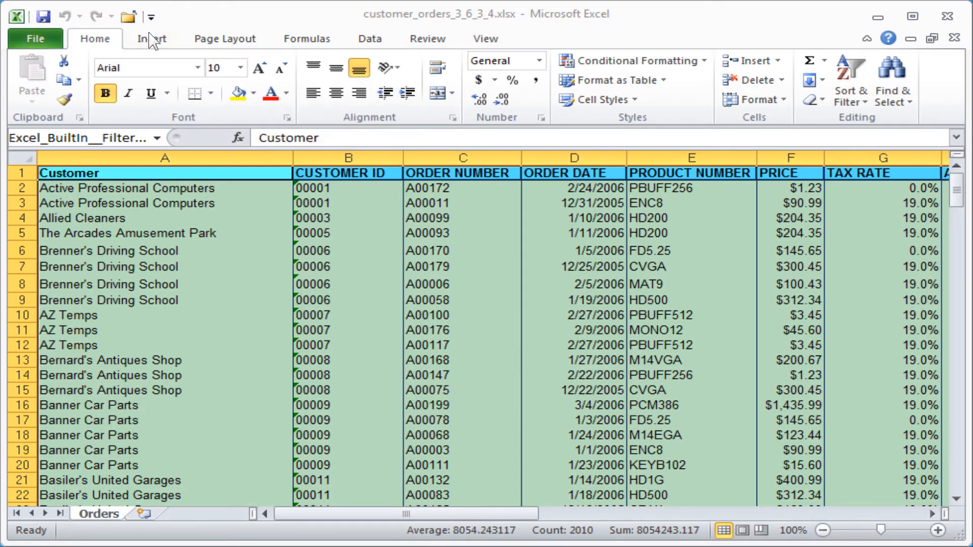
left_click(152, 39)
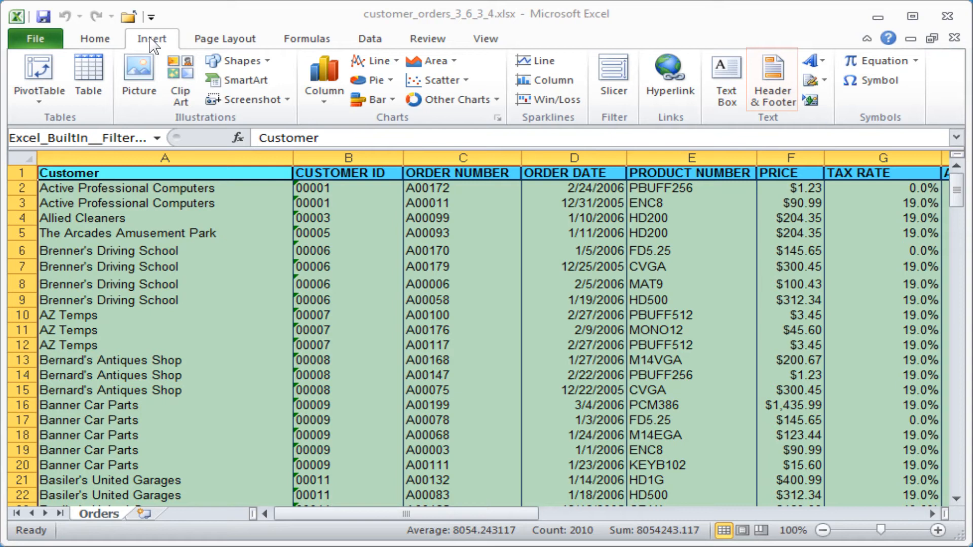
left_click(772, 81)
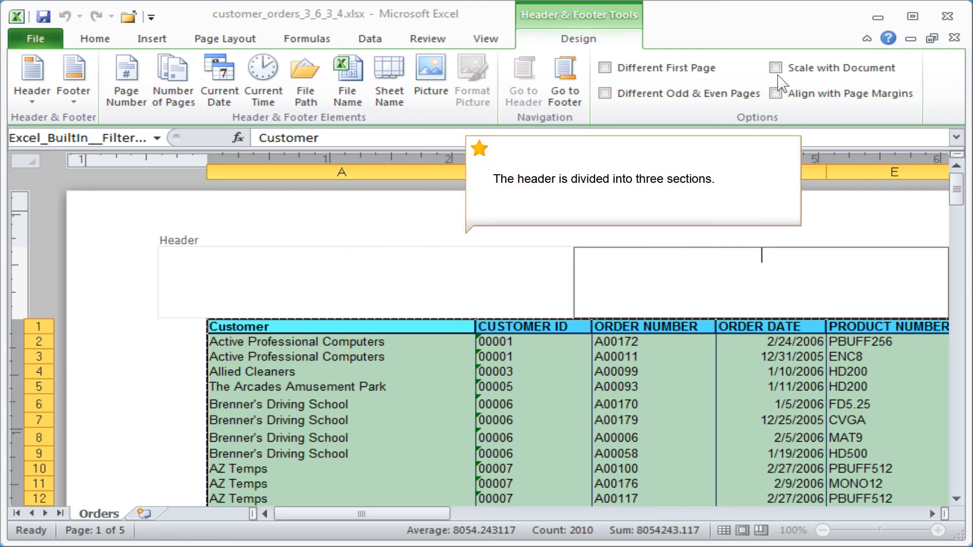
left_click(356, 282)
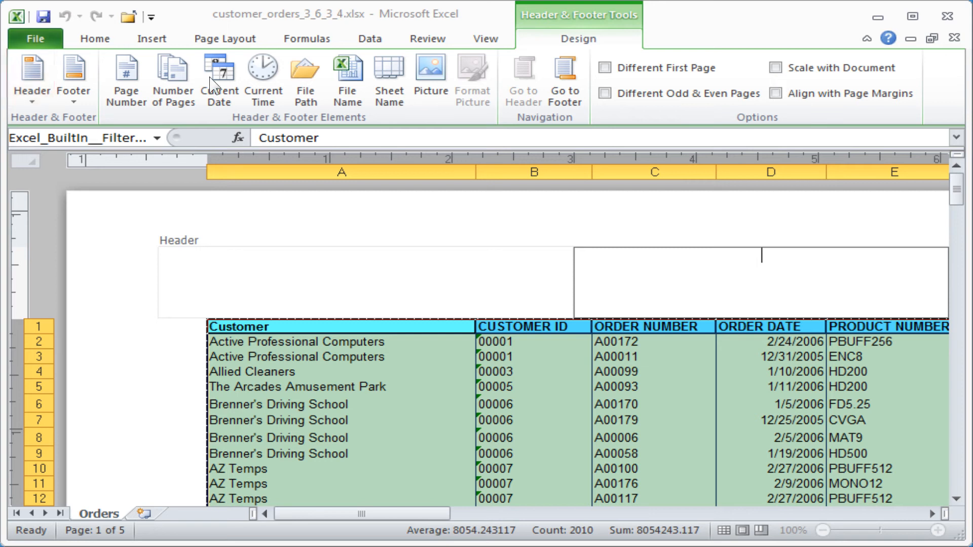
left_click(30, 74)
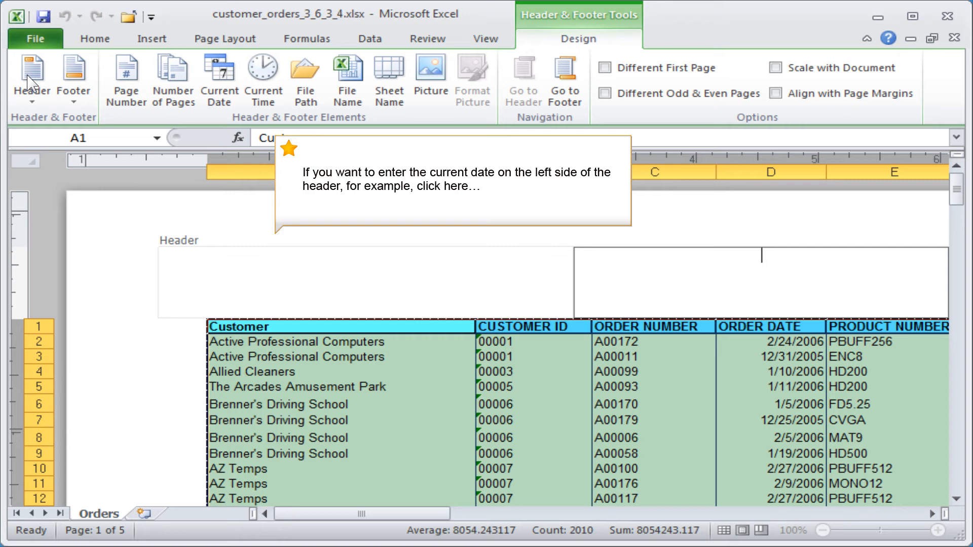
Insert the Current Date code into the left header section
left_click(363, 283)
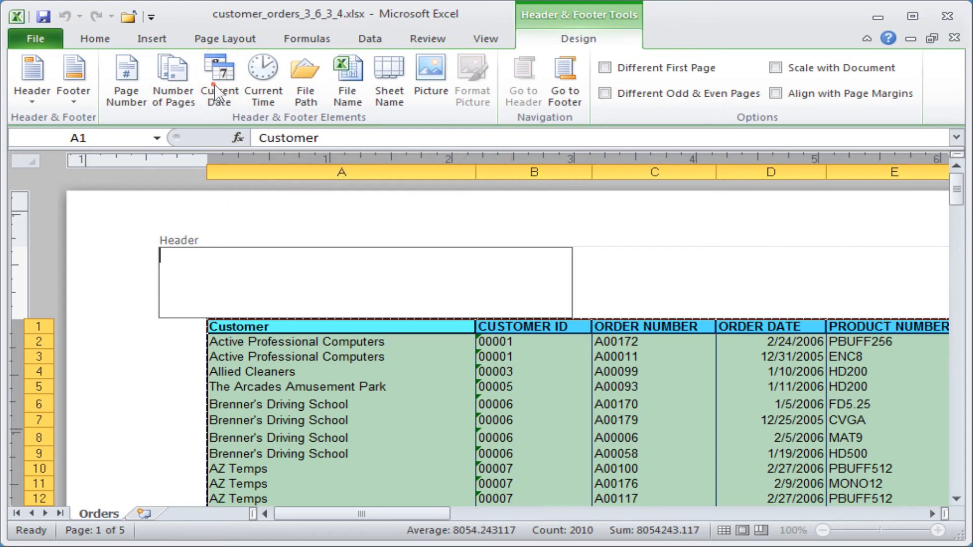
left_click(219, 77)
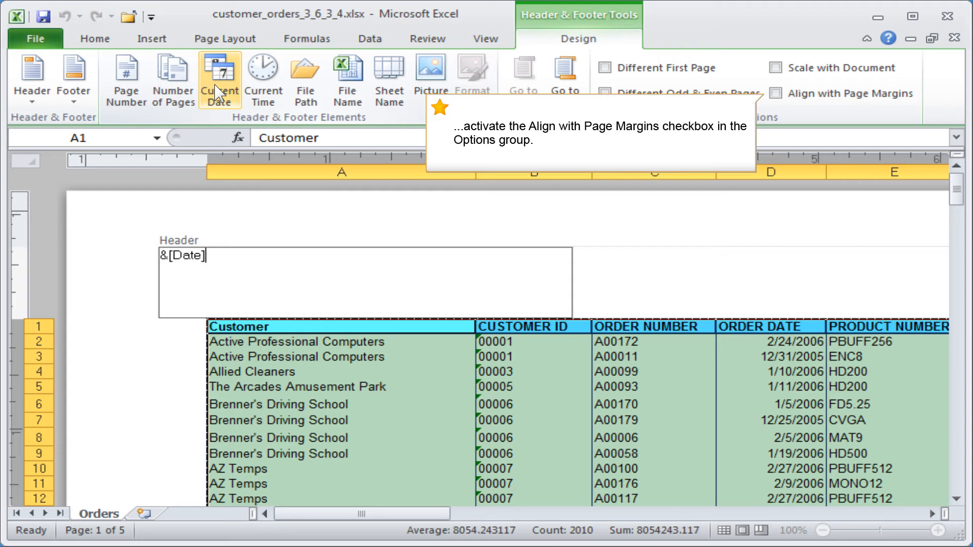
mouse_move(841, 94)
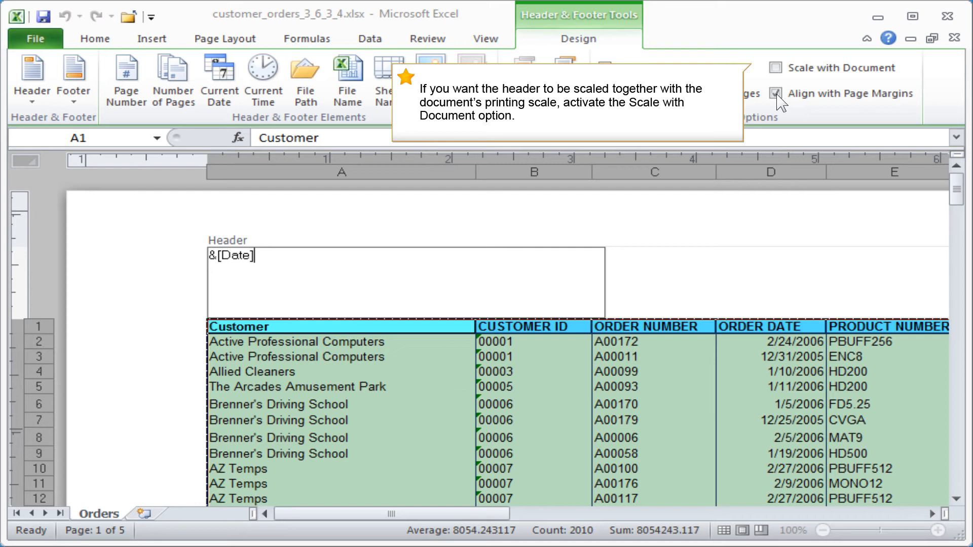
mouse_move(831, 68)
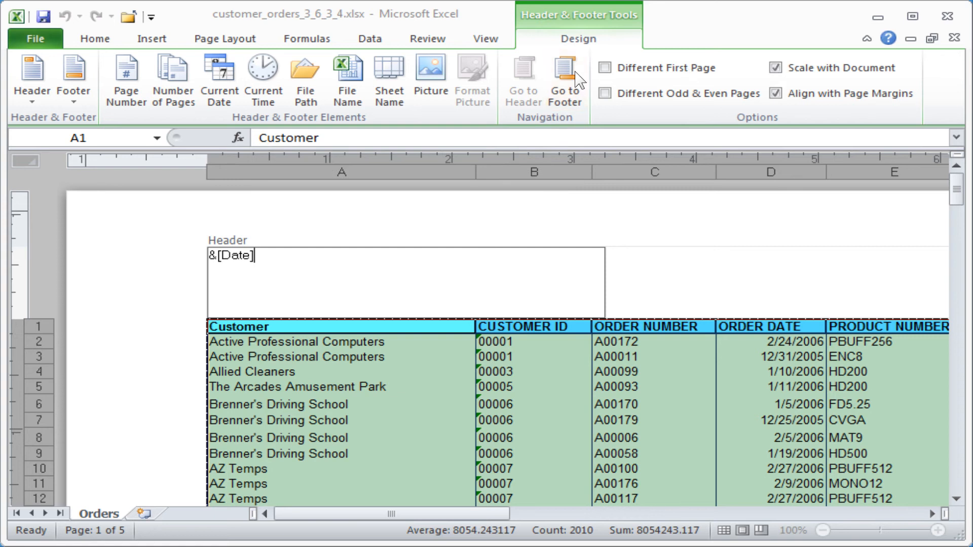
Switch to the footer and place the cursor in its left section
left_click(562, 81)
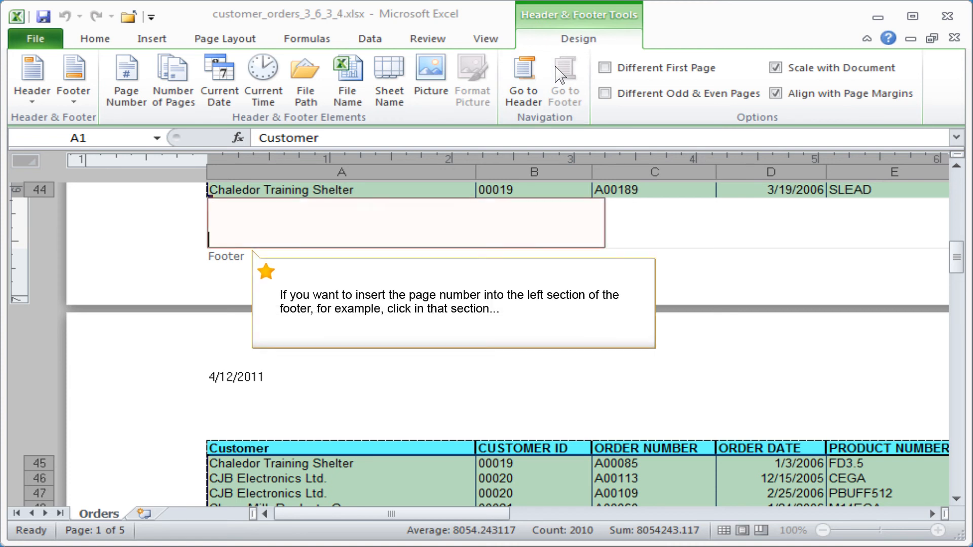
left_click(403, 223)
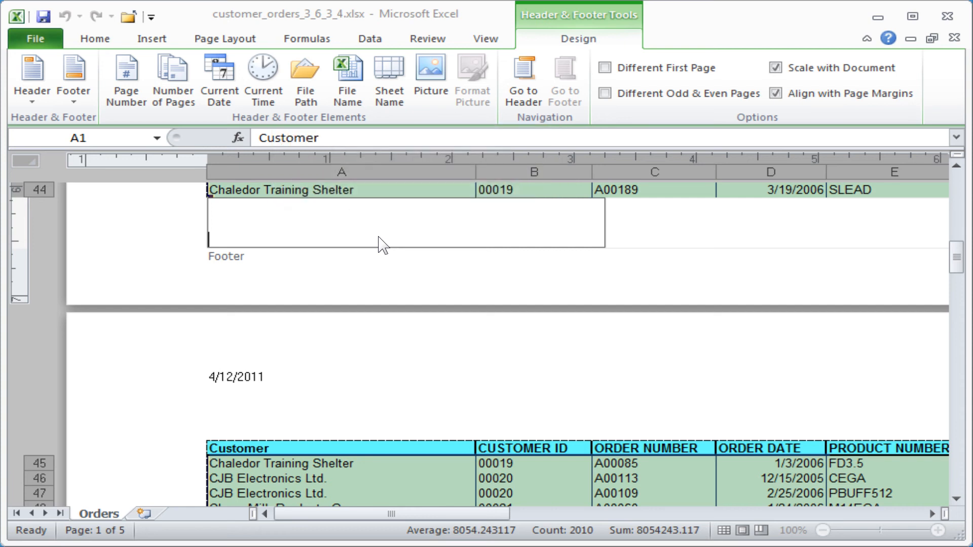
Fill the left footer with 'page', Page Number, 'of', Number of Pages, then return to the sheet
type("page")
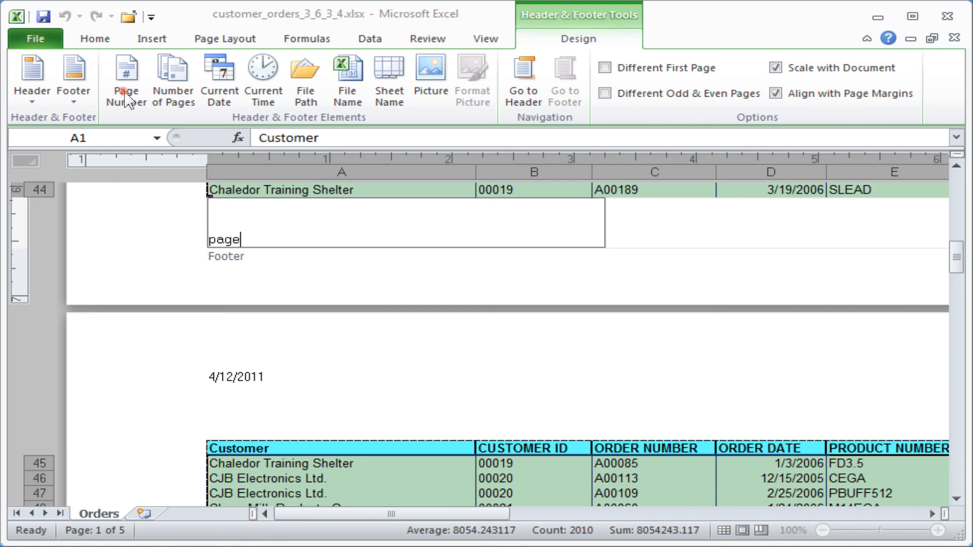
left_click(125, 79)
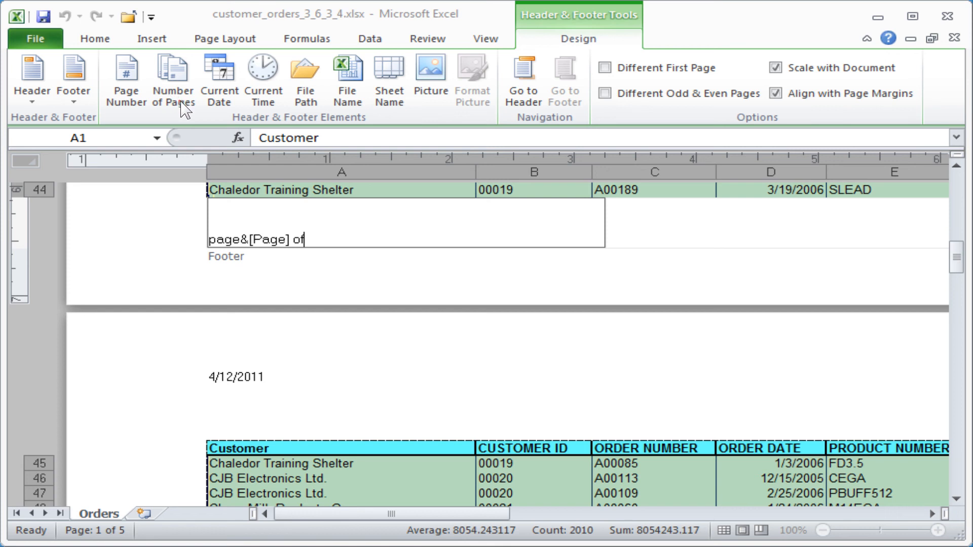
left_click(172, 78)
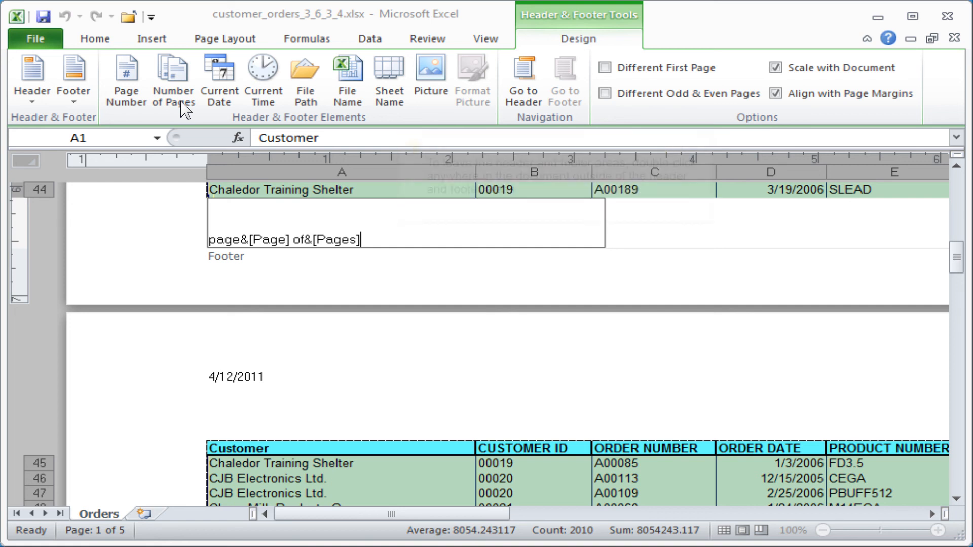
left_click(165, 226)
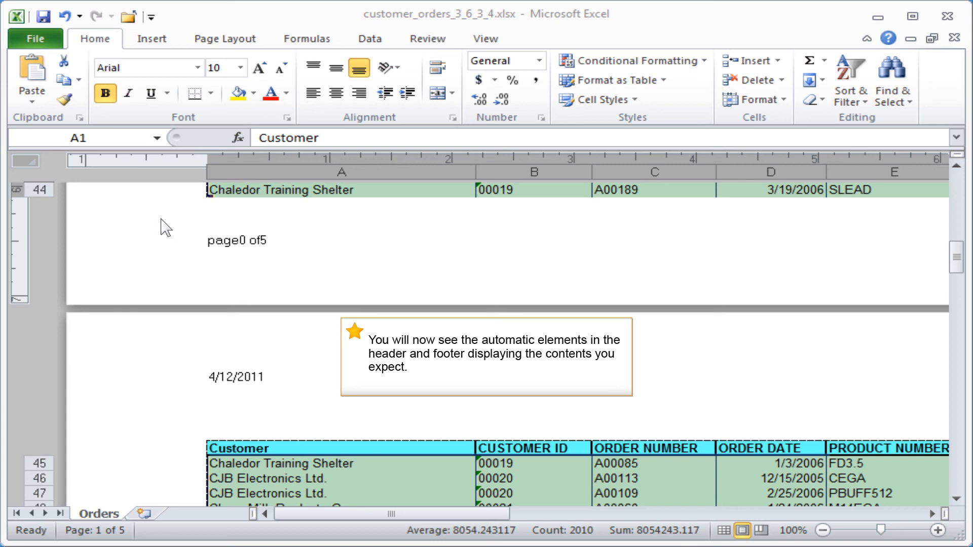